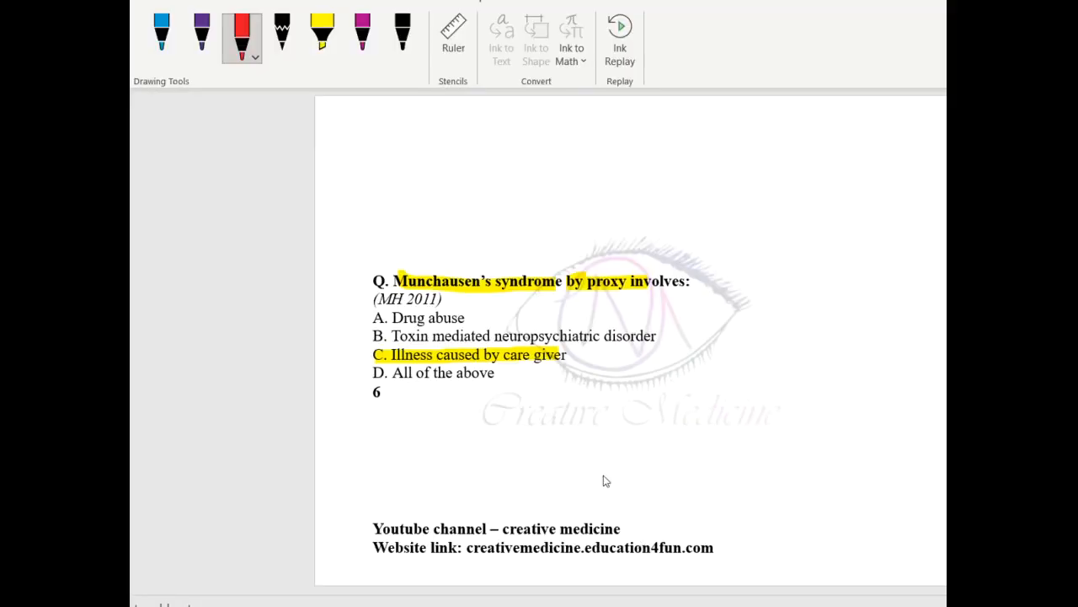
{"action": "mouse_move", "coordinate": [600, 259]}
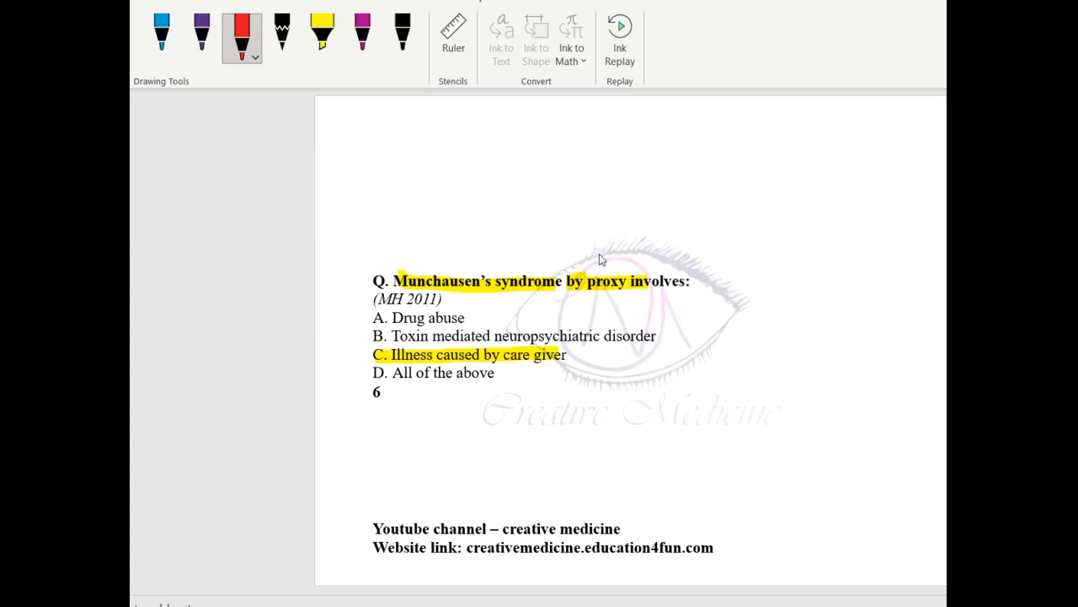
{"action": "mouse_move", "coordinate": [631, 278]}
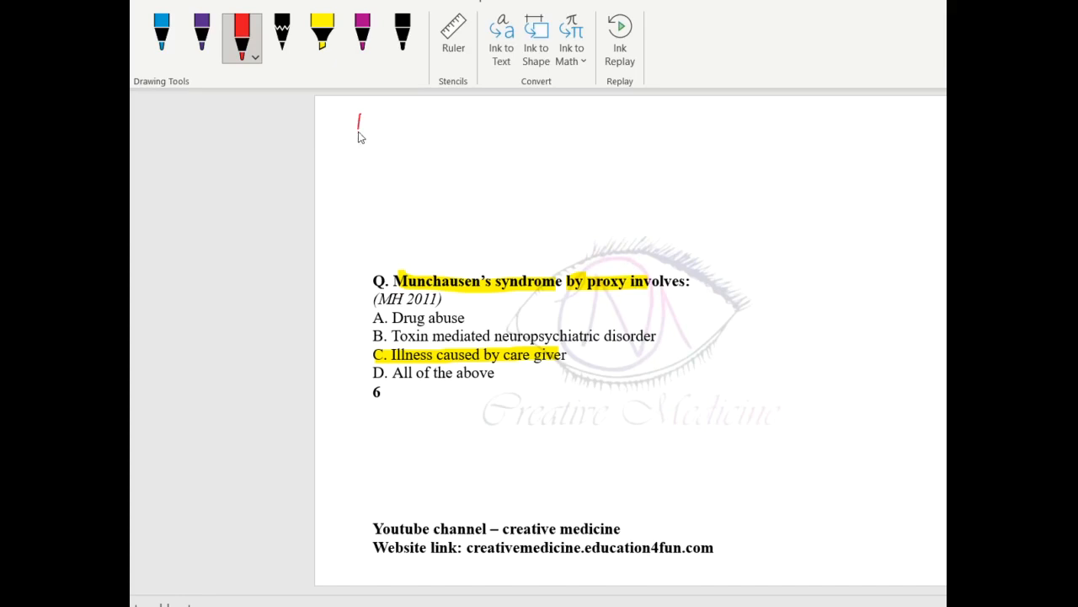
- Add a second red pen stroke over the ink mark at the page's top-left
{"action": "left_click_drag", "start_coordinate": [360, 118], "coordinate": [363, 131]}
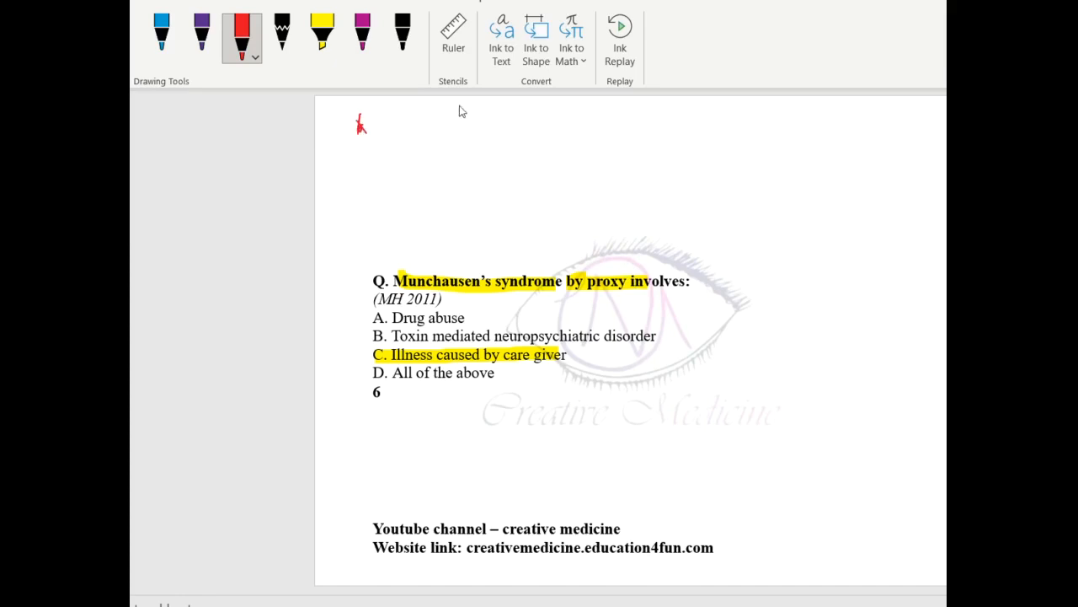
{"action": "mouse_move", "coordinate": [411, 127]}
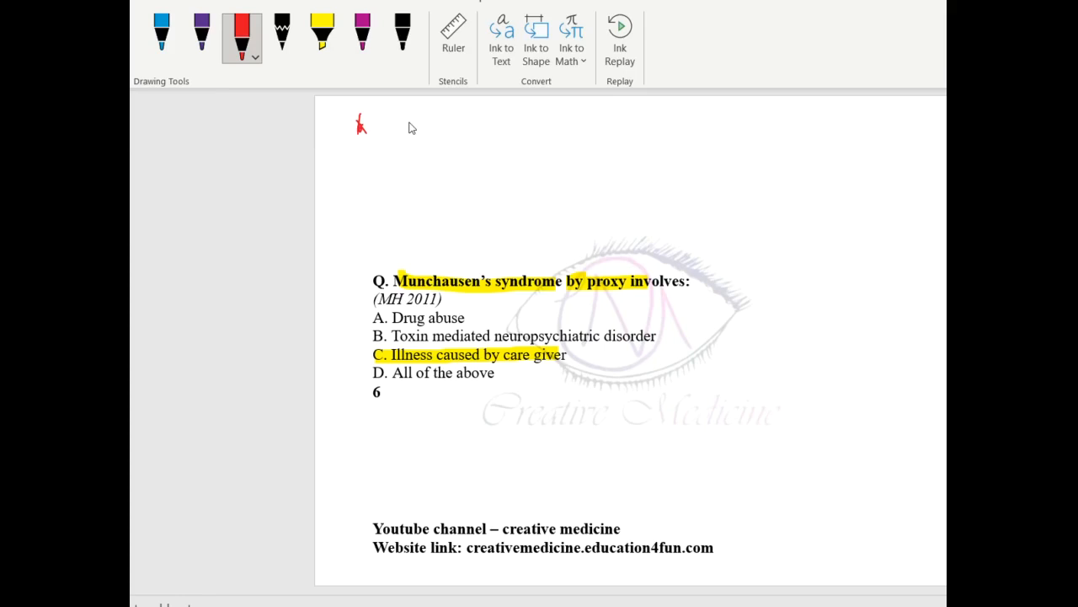
{"action": "mouse_move", "coordinate": [357, 128]}
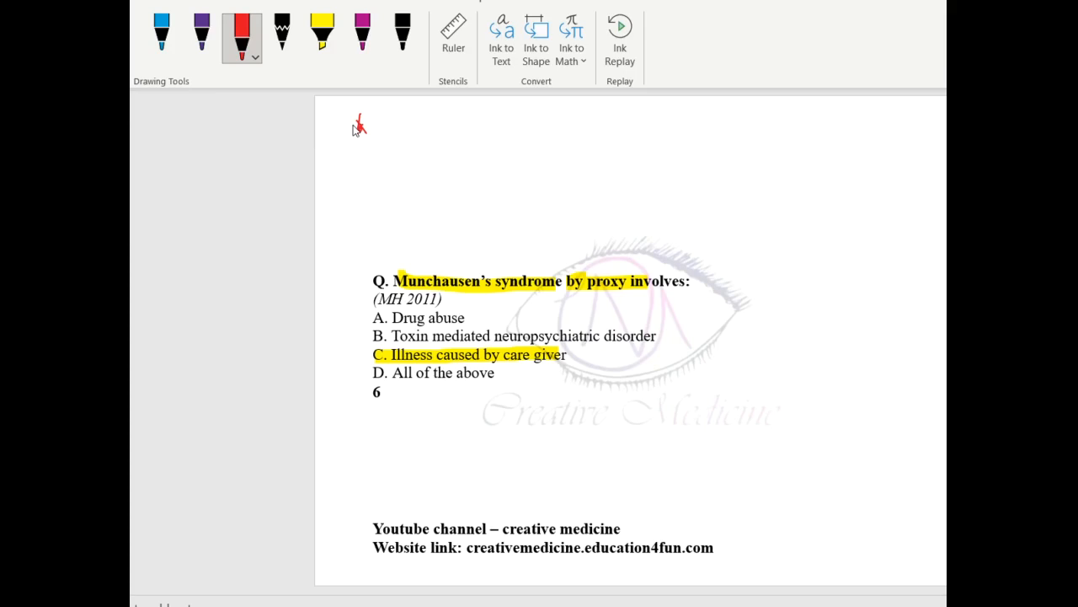
{"action": "mouse_move", "coordinate": [336, 137]}
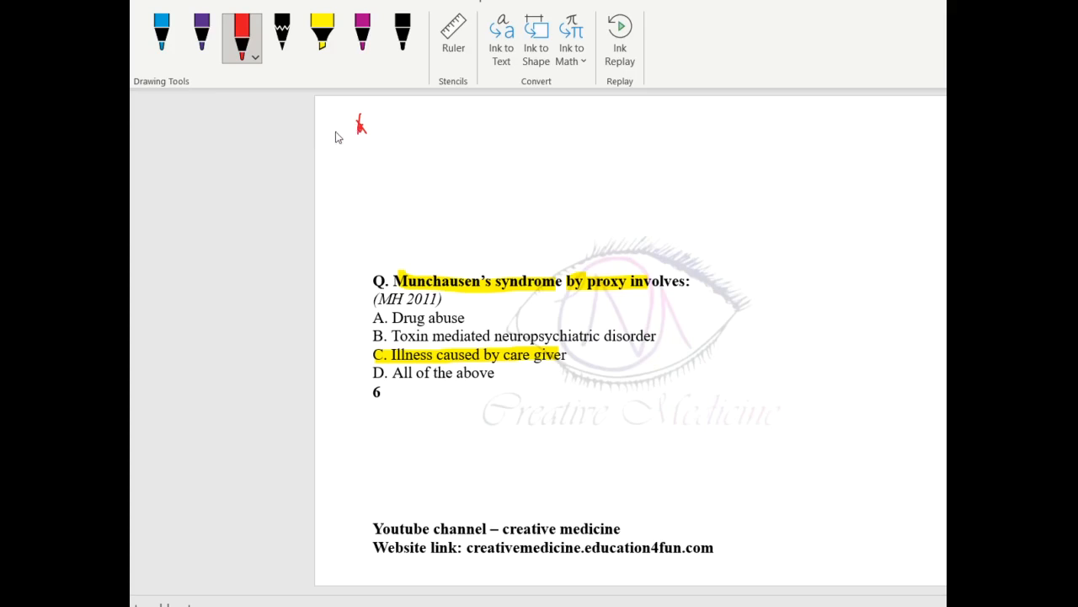
{"action": "mouse_move", "coordinate": [341, 125]}
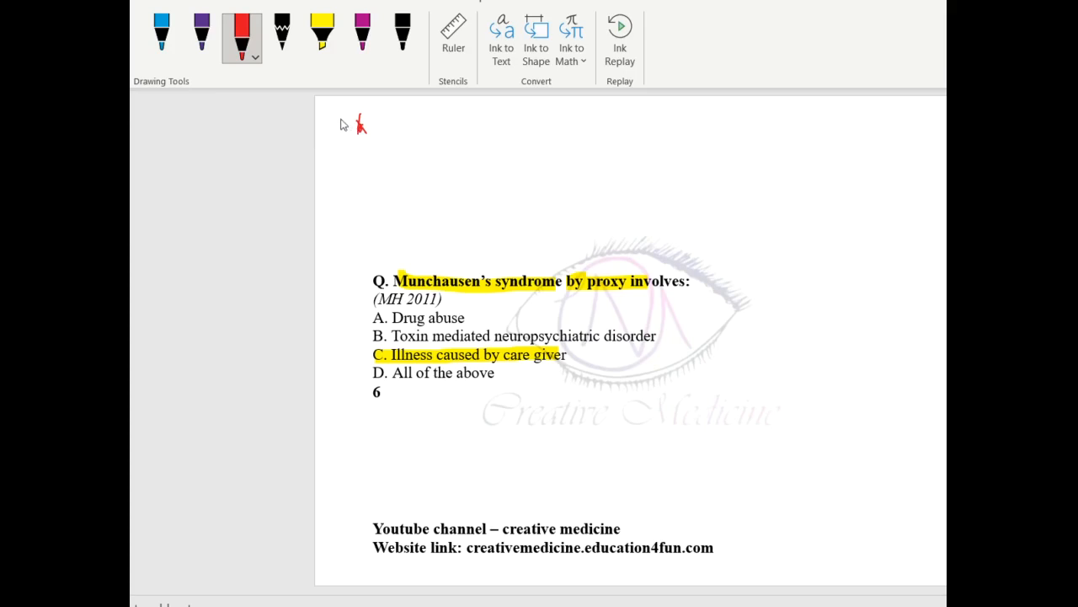
{"action": "mouse_move", "coordinate": [364, 120]}
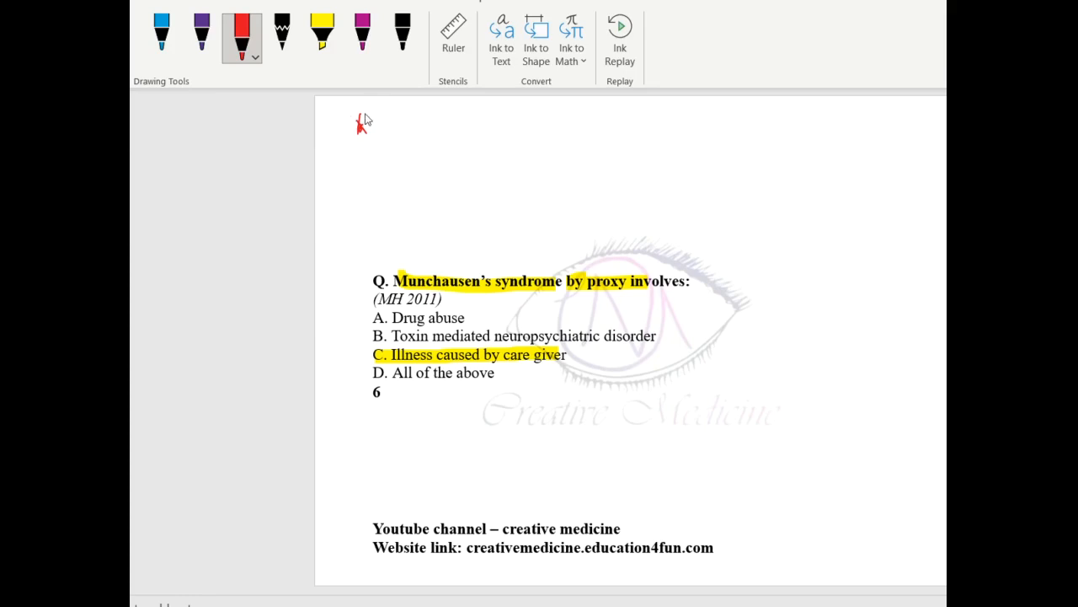
{"action": "mouse_move", "coordinate": [347, 124]}
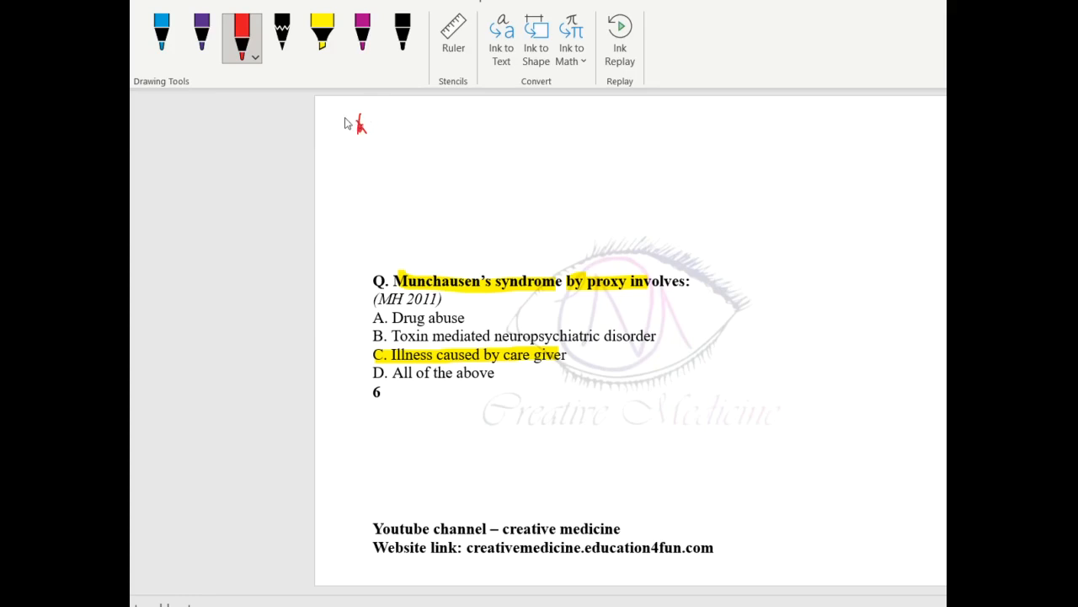
{"action": "mouse_move", "coordinate": [266, 131]}
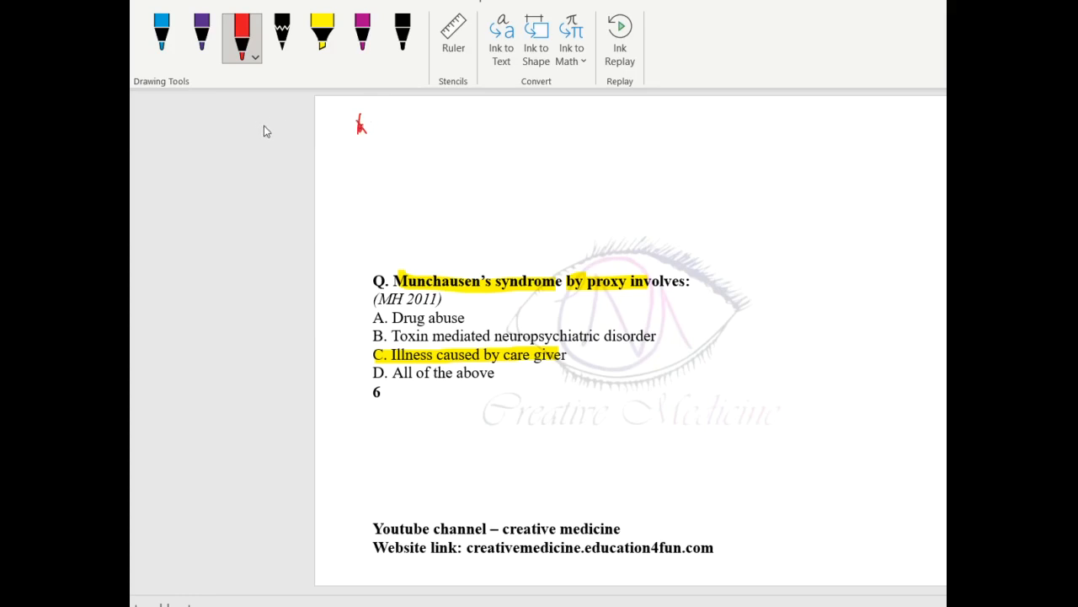
{"action": "mouse_move", "coordinate": [236, 126]}
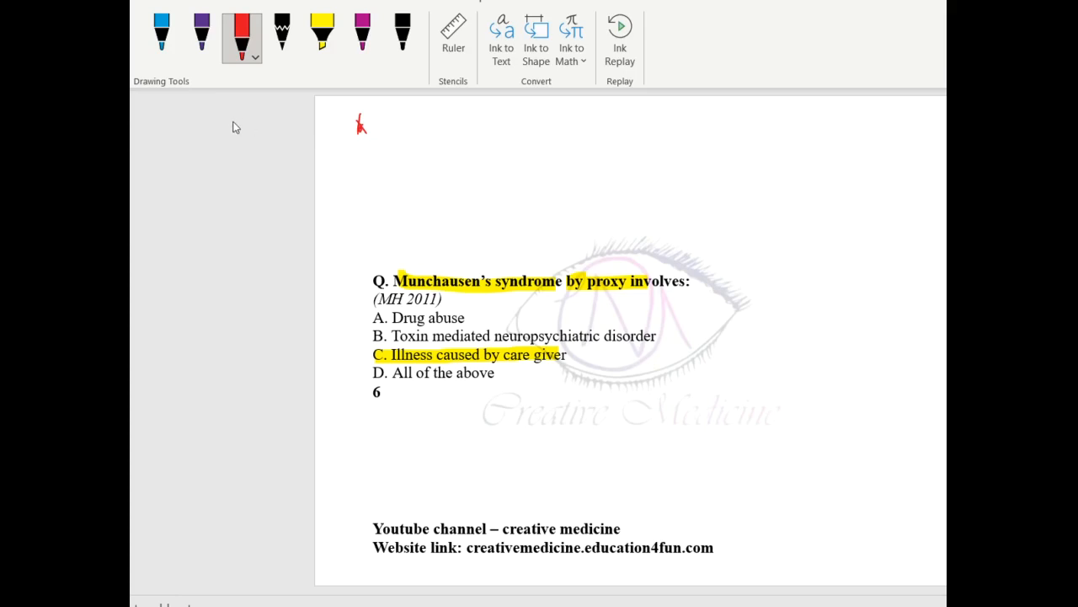
{"action": "mouse_move", "coordinate": [251, 59]}
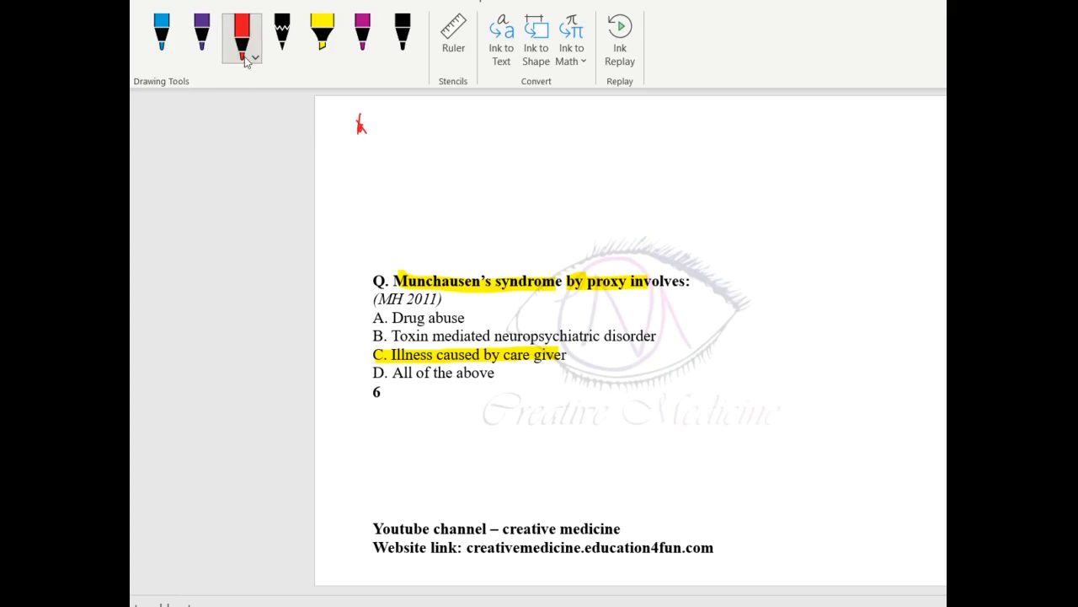